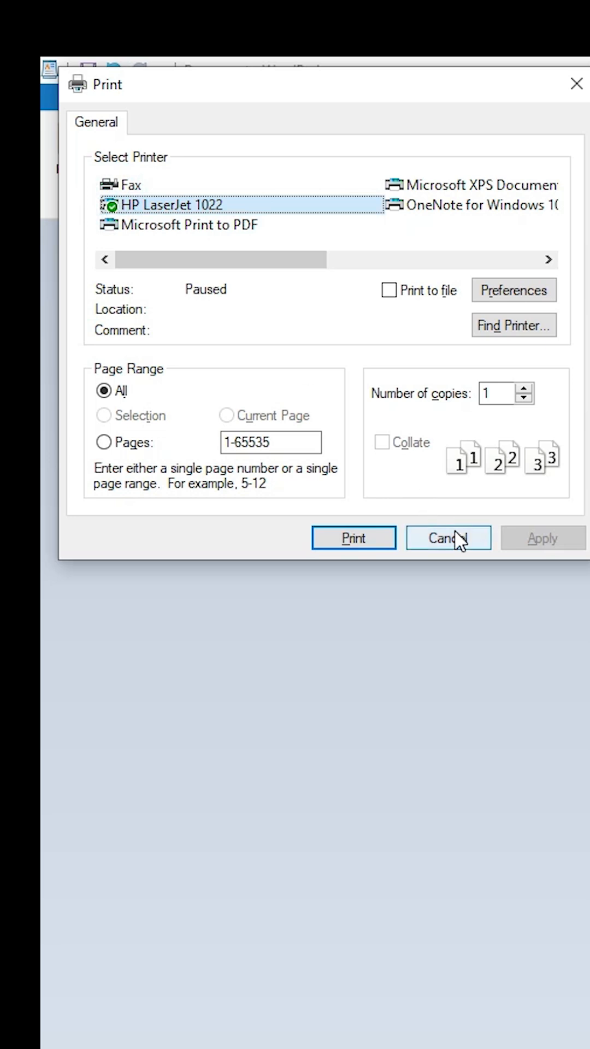
- Cancel the Print dialog that reports HP LaserJet 1022 as Paused
{"action": "left_click", "coordinate": [448, 538]}
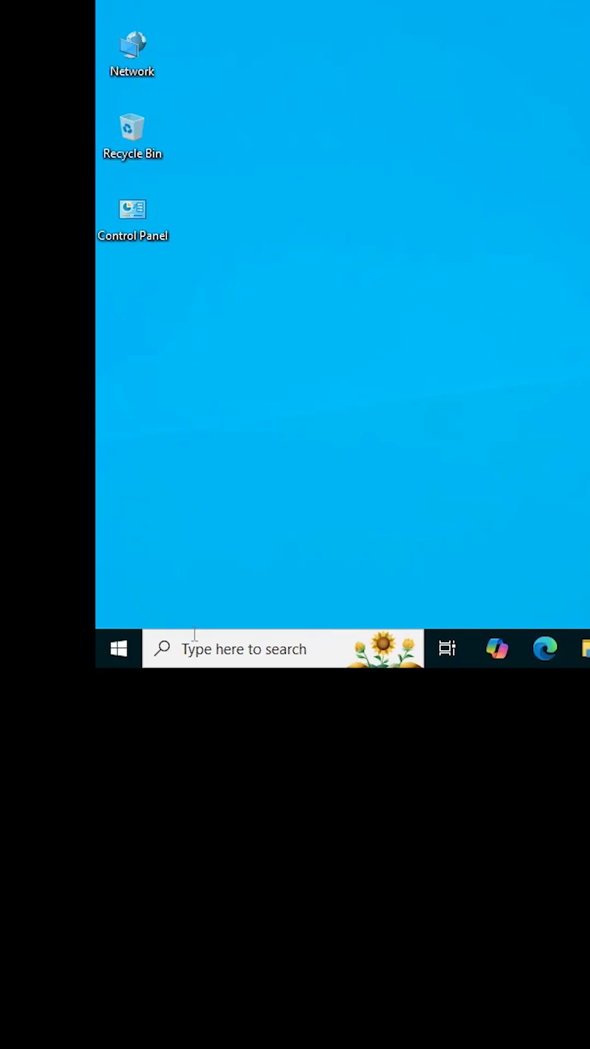
- Reach the Printers & scanners settings page from a taskbar search for 'pri'
{"action": "type", "text": "p"}
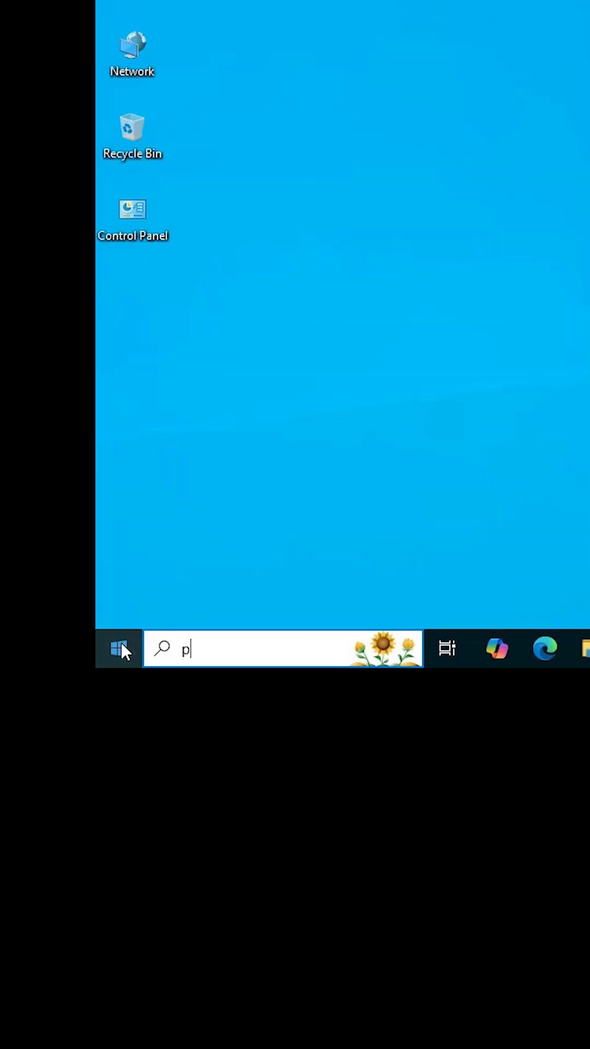
{"action": "type", "text": "ri"}
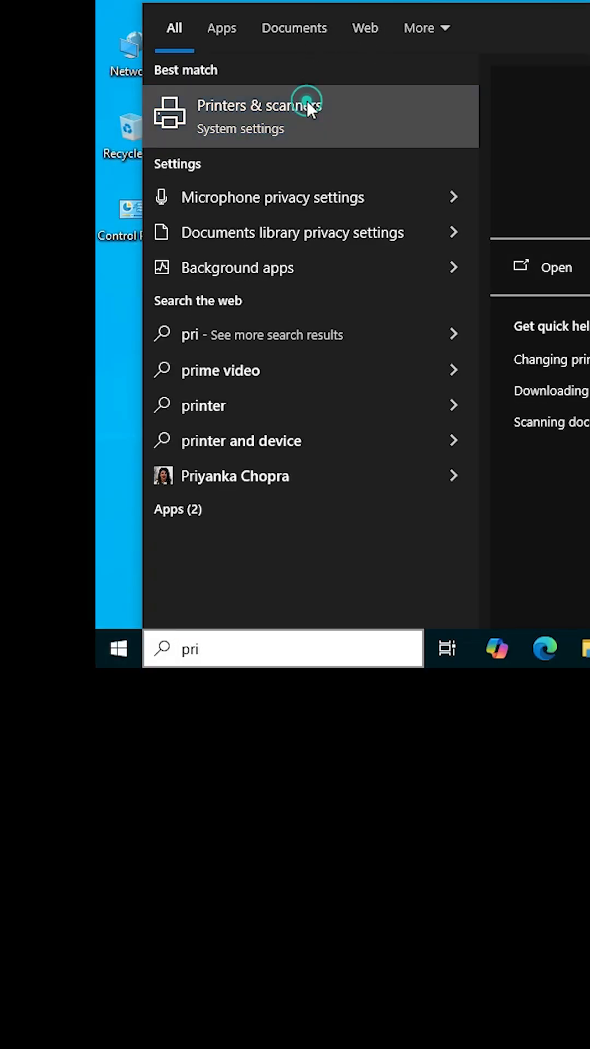
{"action": "left_click", "coordinate": [308, 105]}
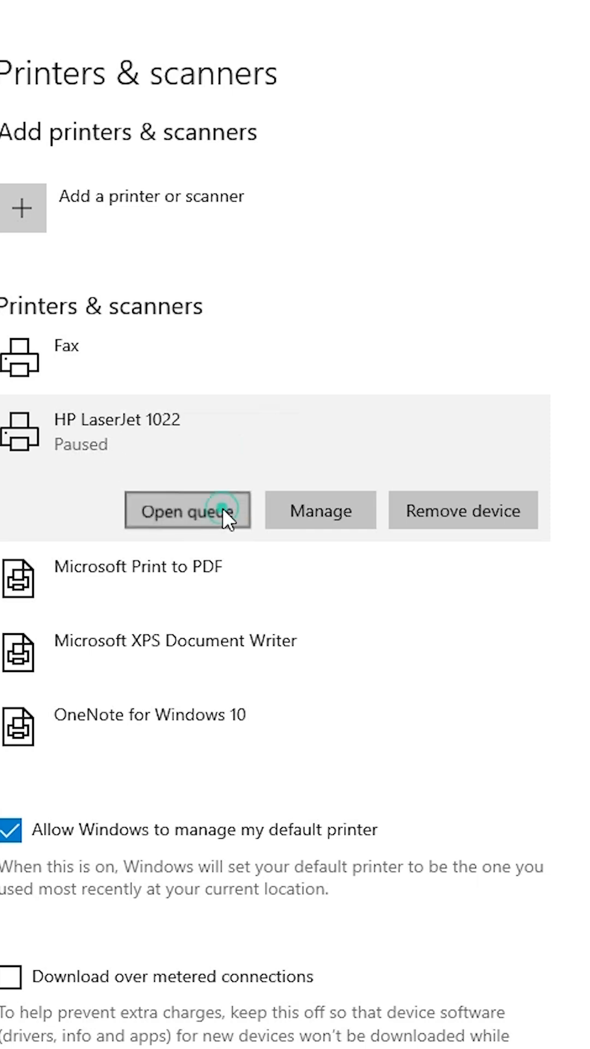
- Resume printing on HP LaserJet 1022 by clearing Pause Printing in its print queue
{"action": "left_click", "coordinate": [188, 511]}
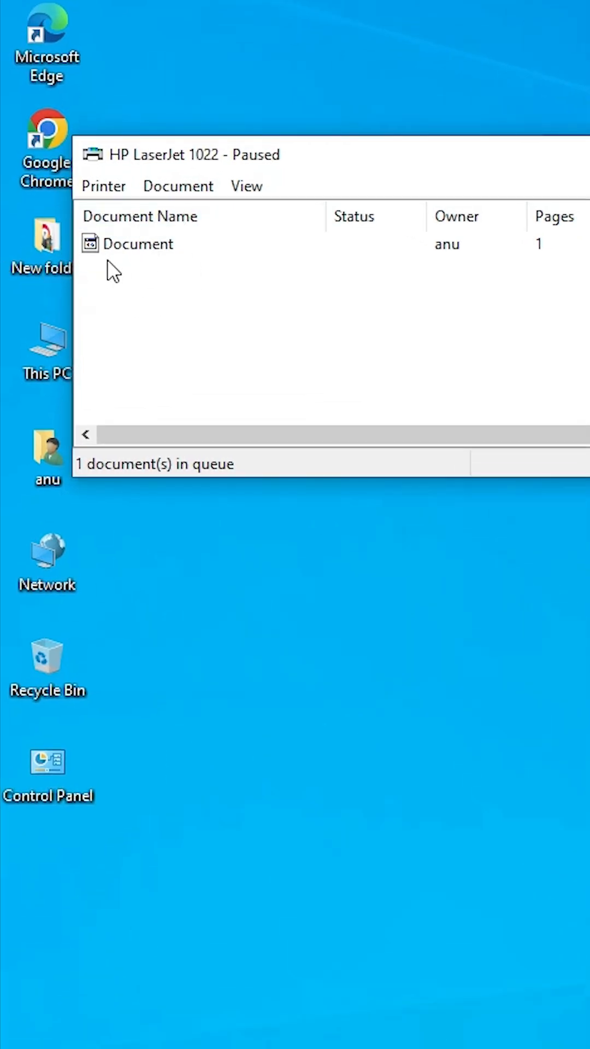
{"action": "left_click", "coordinate": [102, 186]}
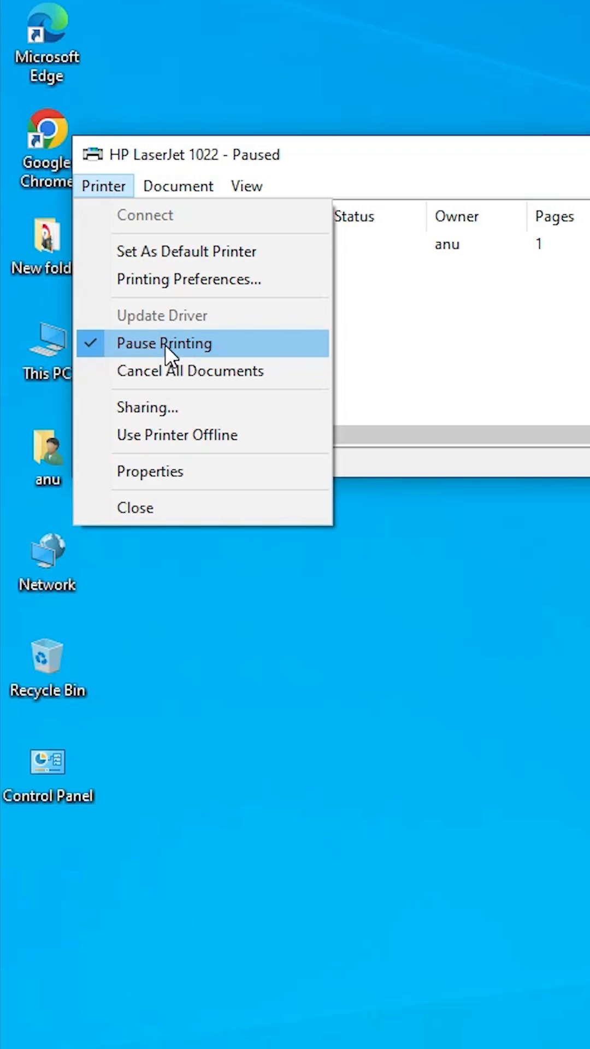
{"action": "left_click", "coordinate": [164, 343]}
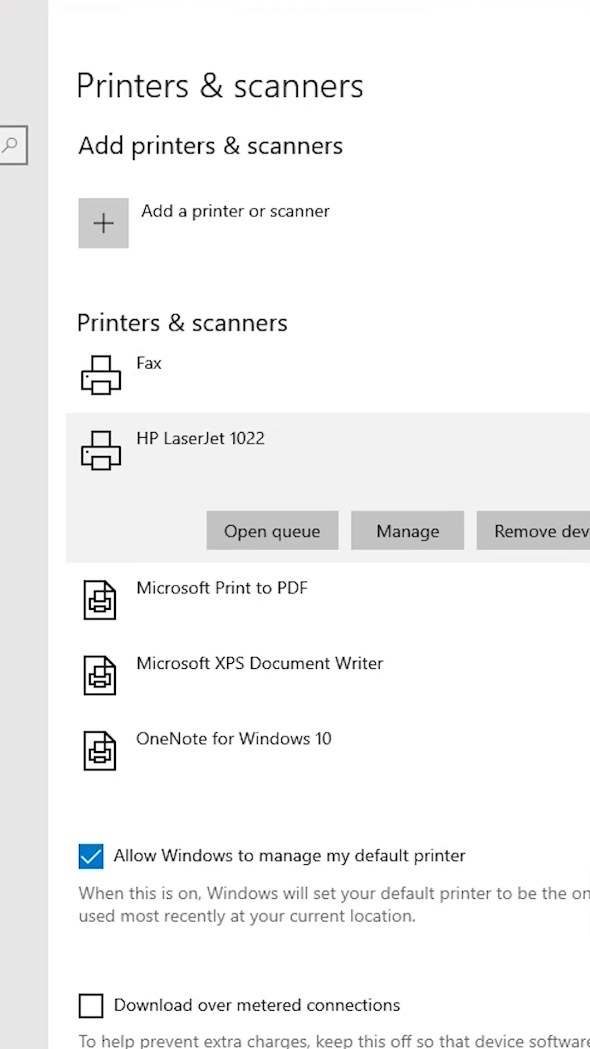
- Launch the Services console from a Start search for 'services'
{"action": "left_click", "coordinate": [112, 724]}
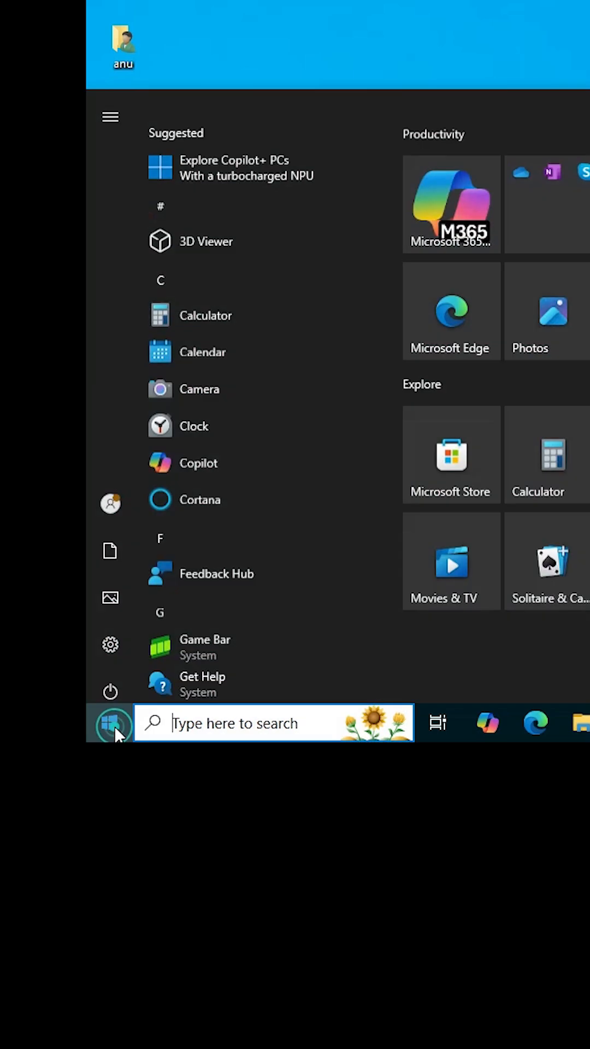
{"action": "type", "text": "services"}
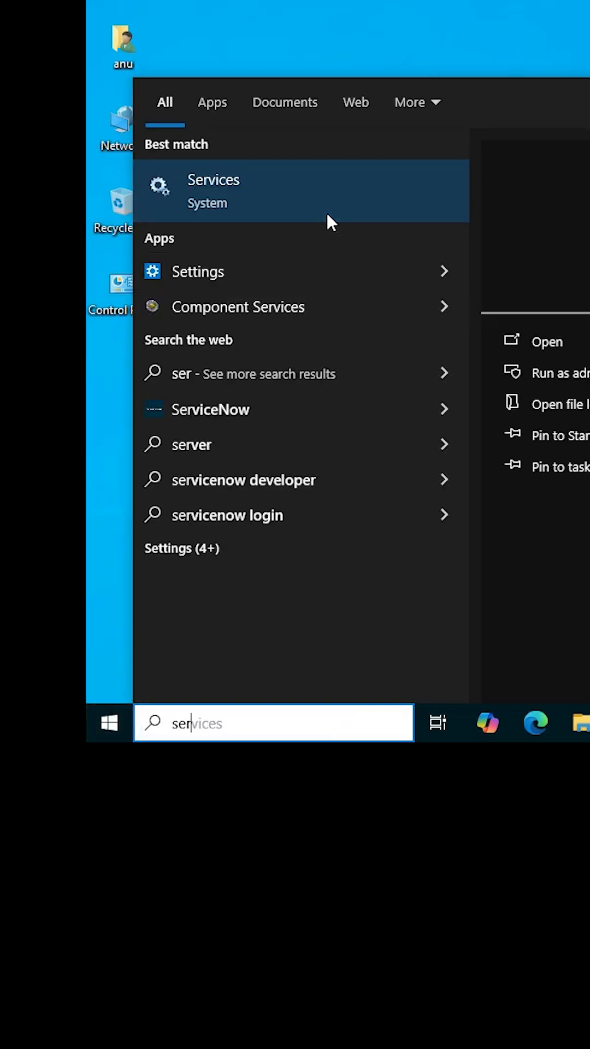
{"action": "left_click", "coordinate": [214, 186]}
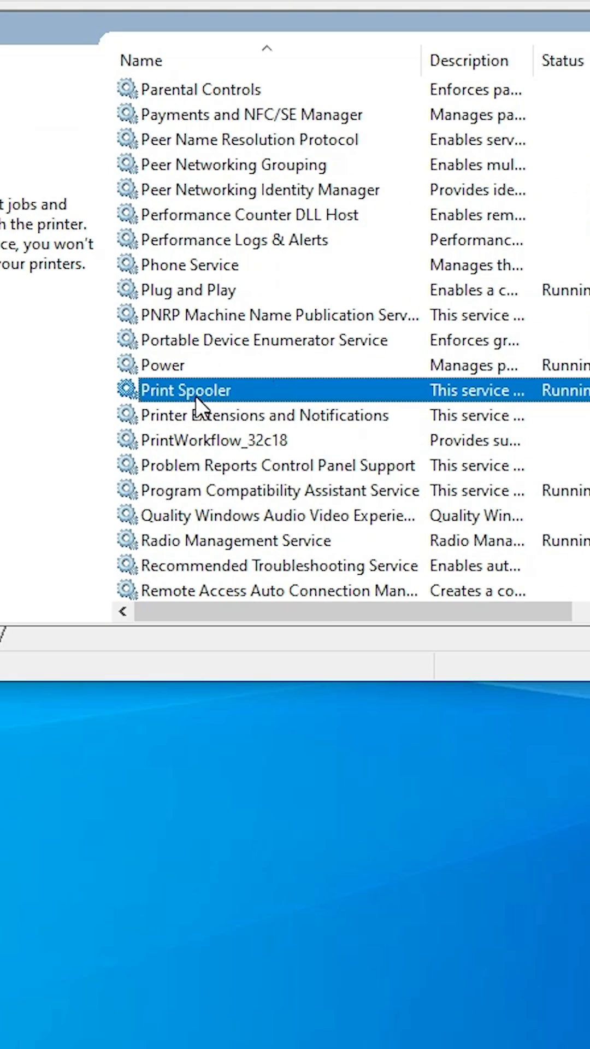
{"action": "right_click", "coordinate": [185, 391]}
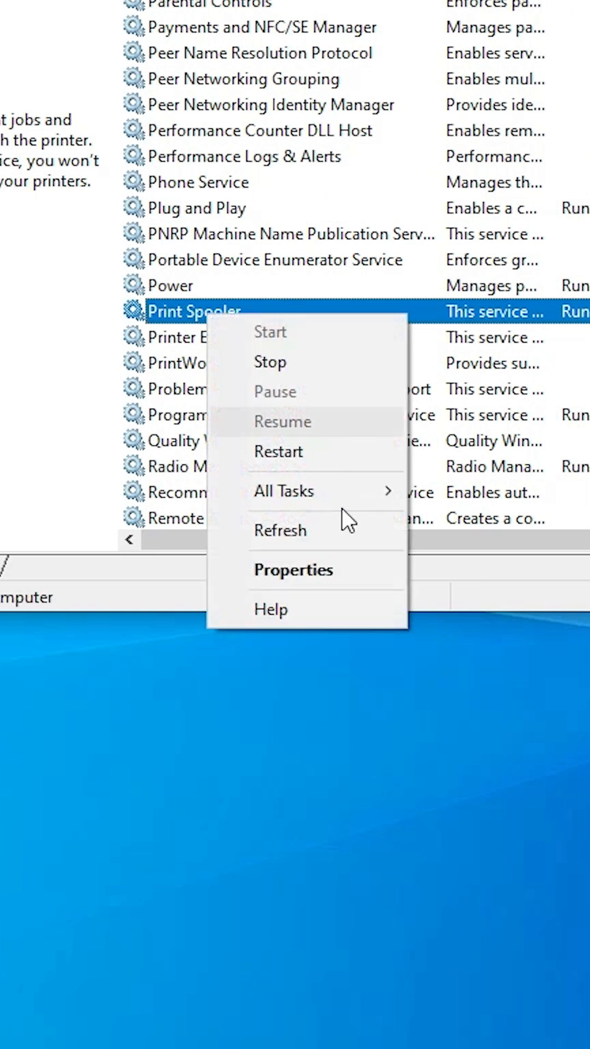
{"action": "left_click", "coordinate": [293, 570]}
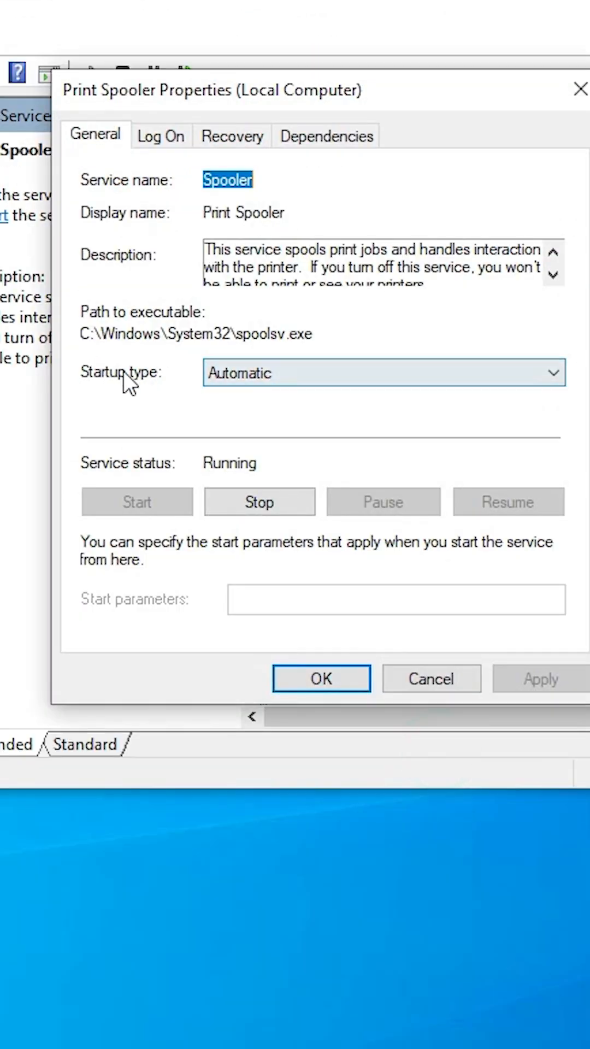
{"action": "mouse_move", "coordinate": [174, 493]}
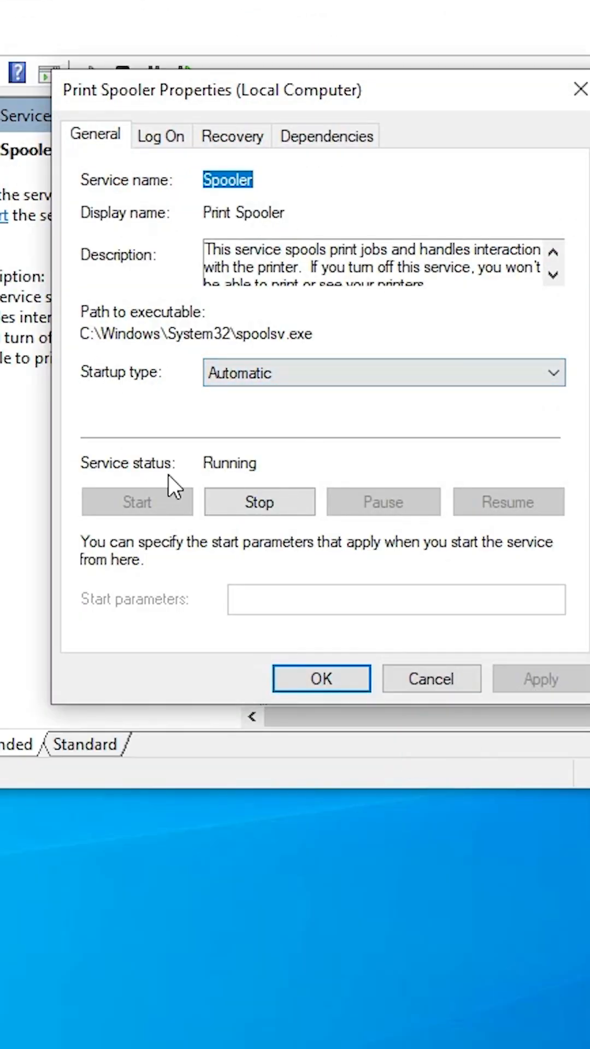
{"action": "mouse_move", "coordinate": [221, 491]}
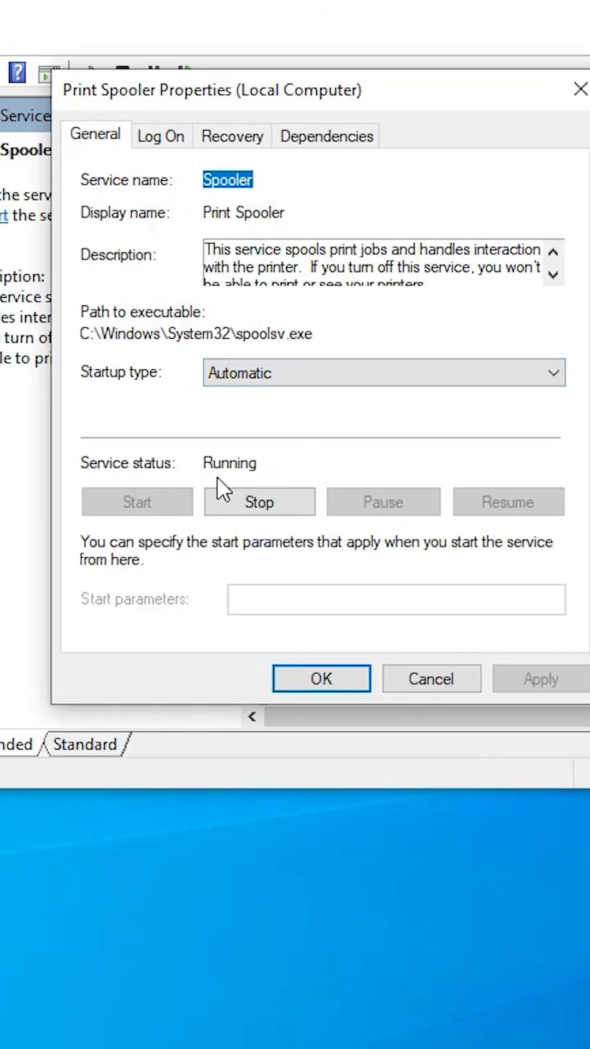
{"action": "left_click", "coordinate": [321, 677]}
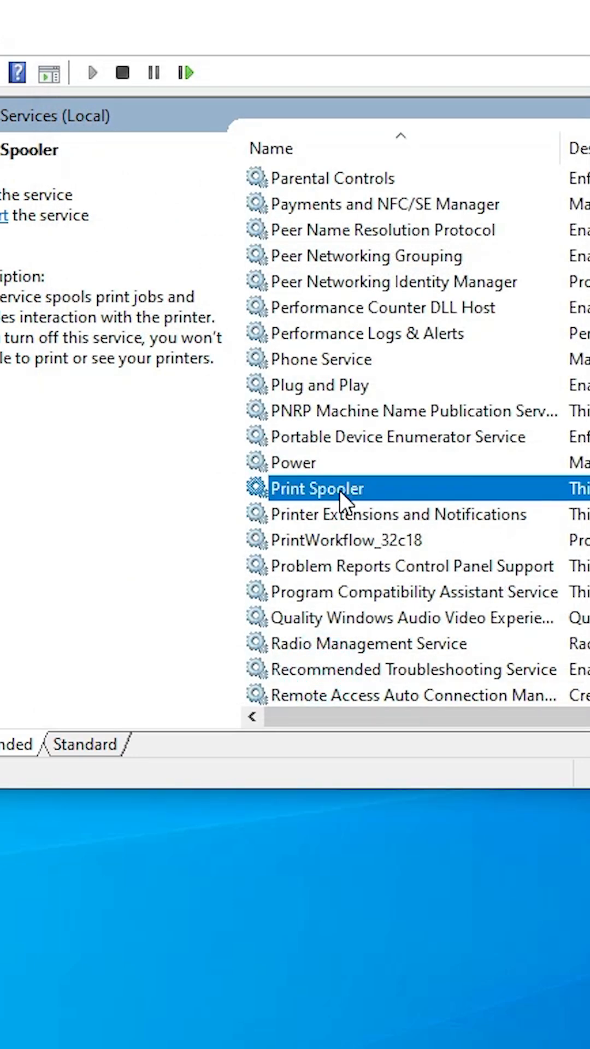
- Restart the Print Spooler service and close the Services console
{"action": "right_click", "coordinate": [317, 488]}
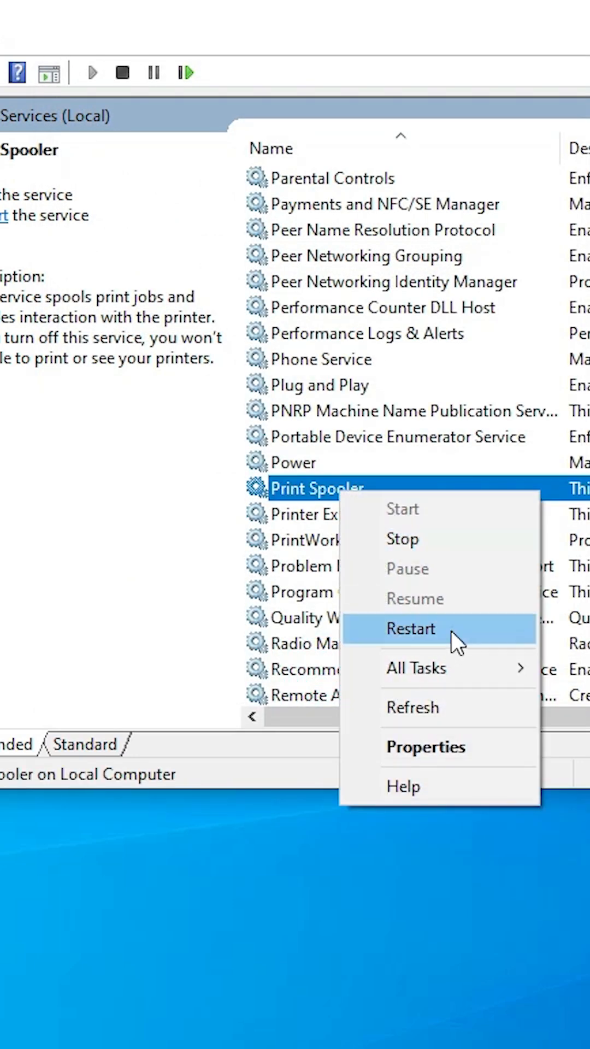
{"action": "left_click", "coordinate": [411, 630]}
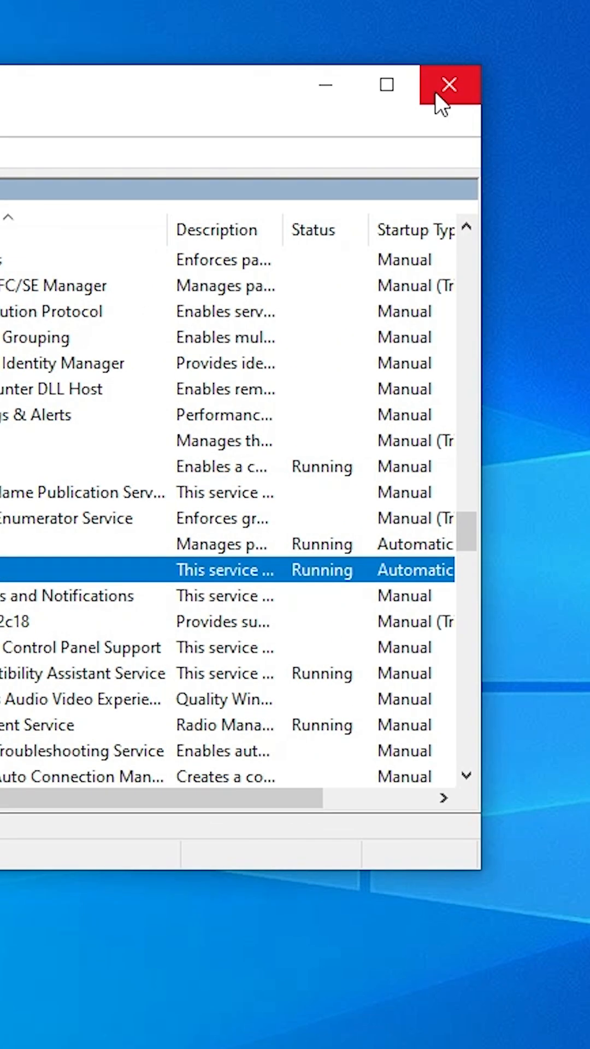
{"action": "left_click", "coordinate": [448, 86]}
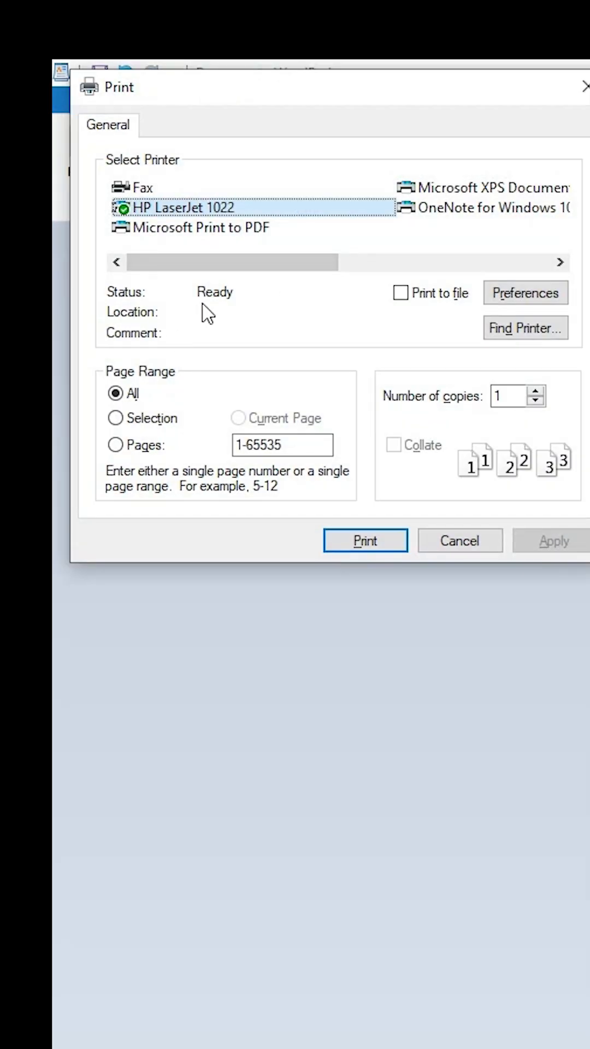
{"action": "mouse_move", "coordinate": [509, 555]}
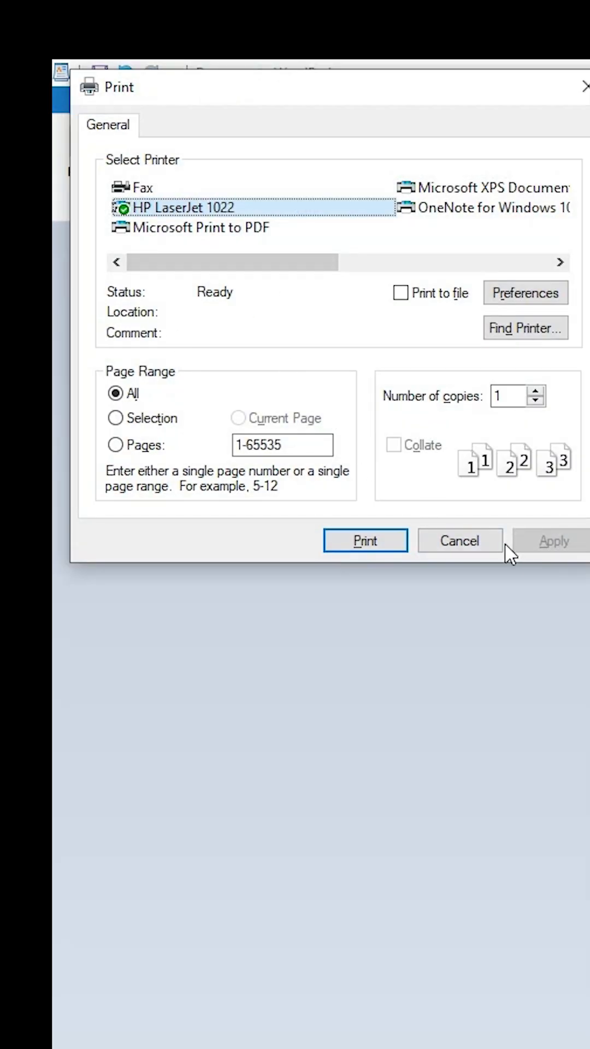